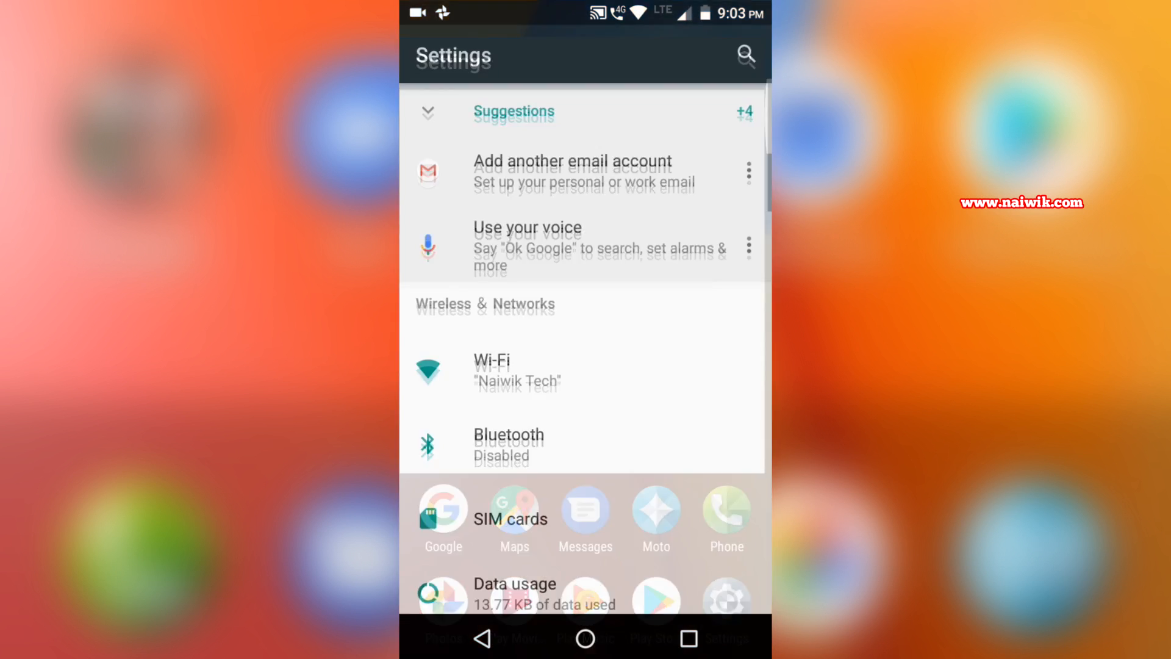
- Scroll the Settings list down to reach About phone and its build number
scroll("down", 3)
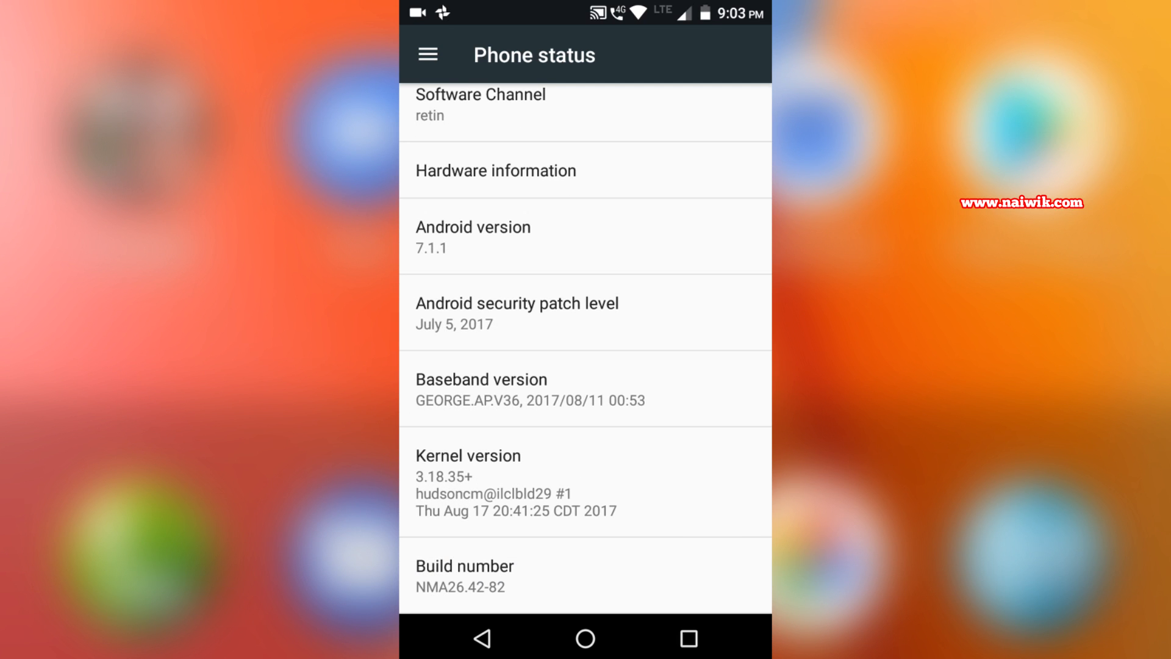
- Tap Build number to unlock developer mode, then enter Developer options
left_click(585, 575)
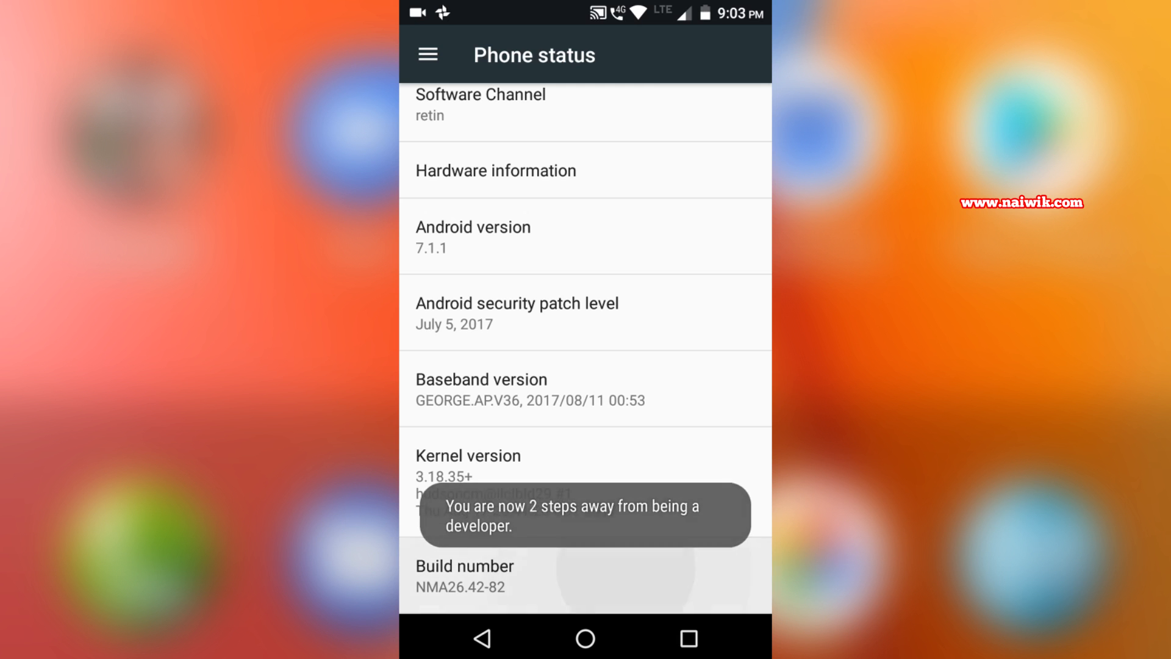
scroll("up", 3)
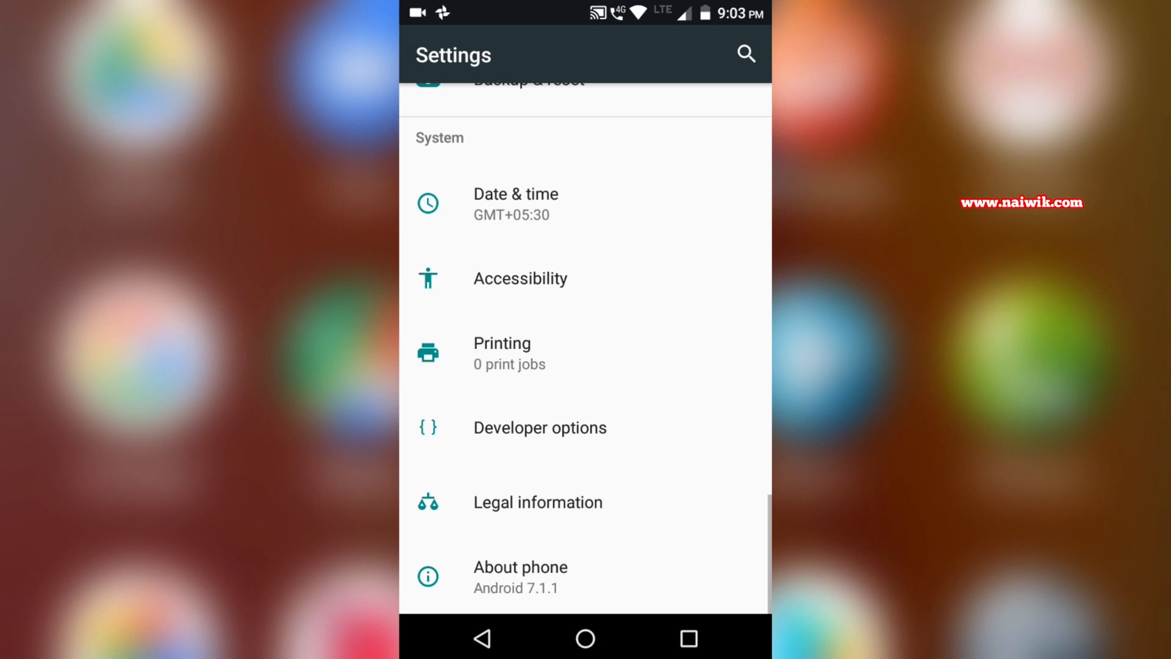
left_click(539, 426)
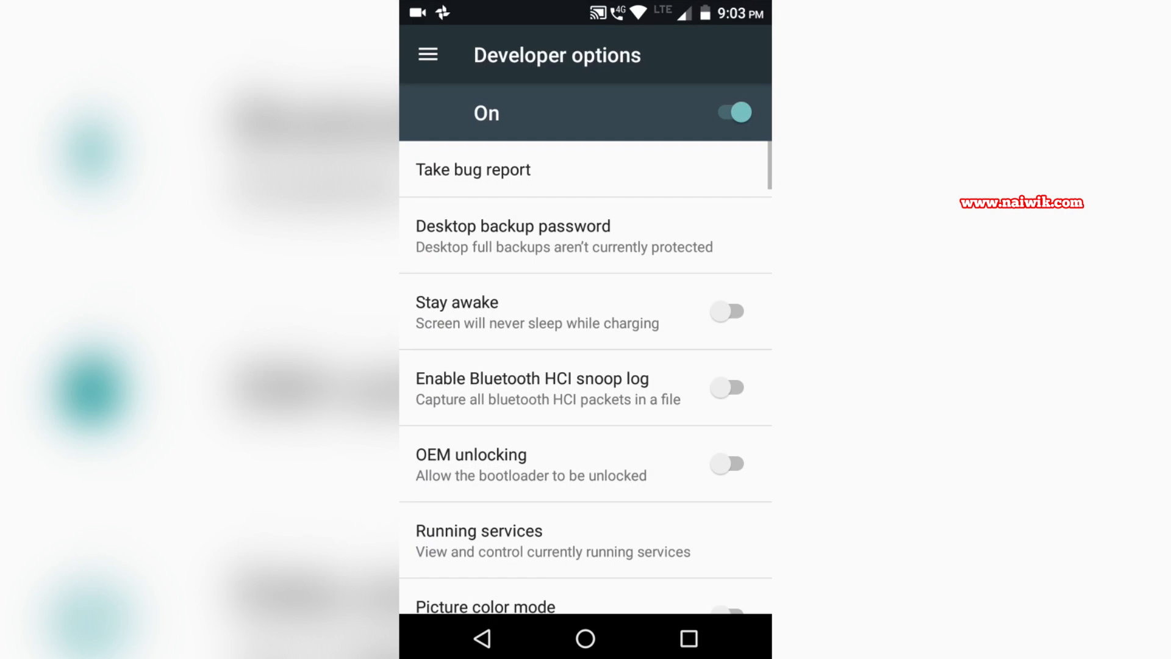
scroll("down", 3)
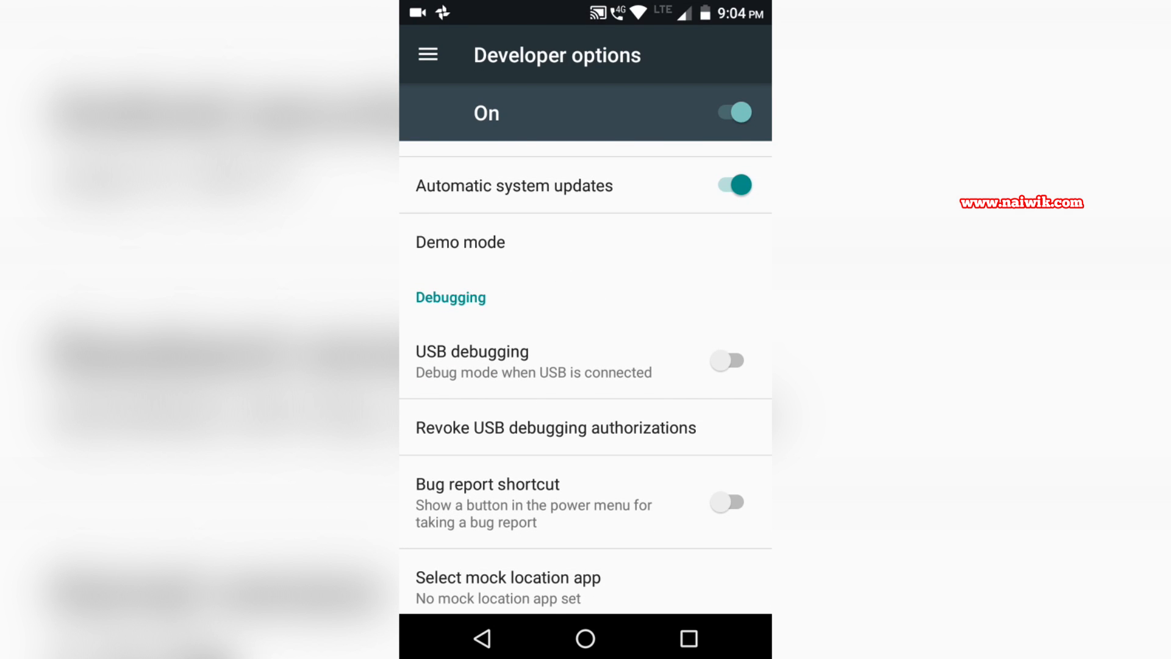
- Switch on USB debugging and review the further developer settings below
left_click(726, 361)
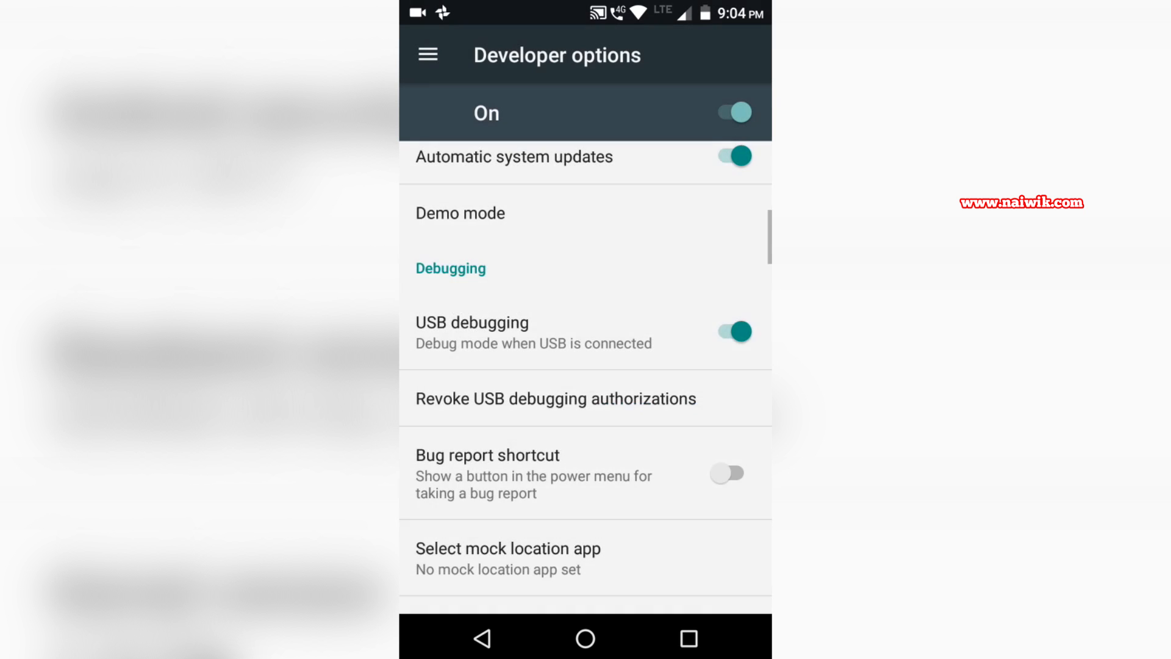
scroll("down", 3)
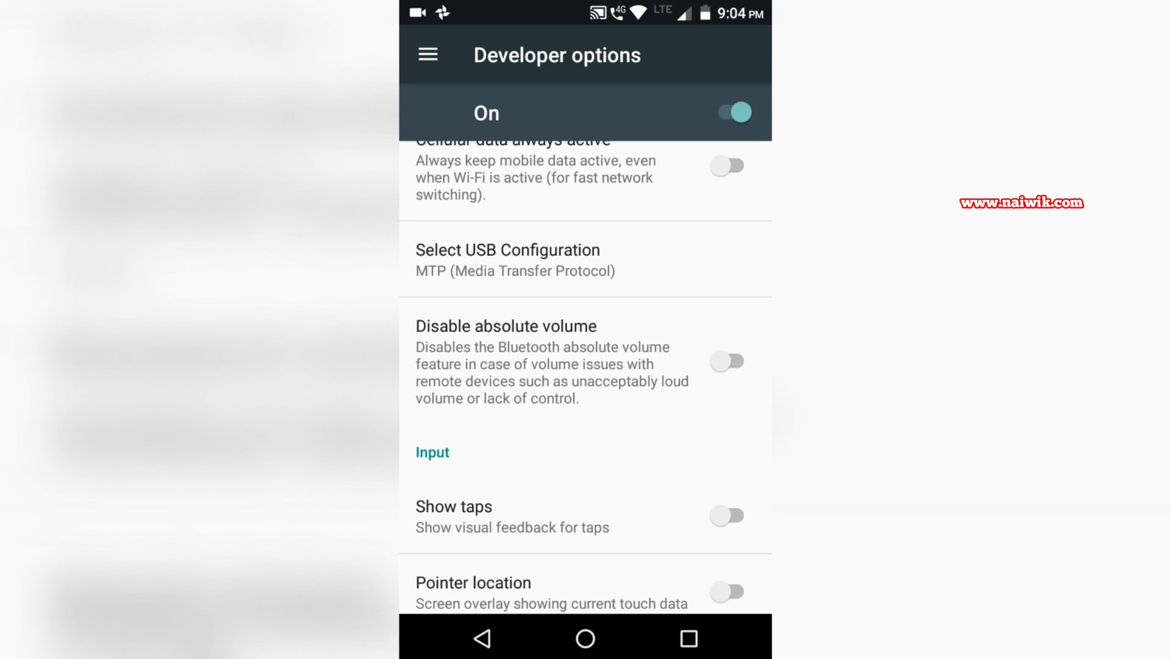